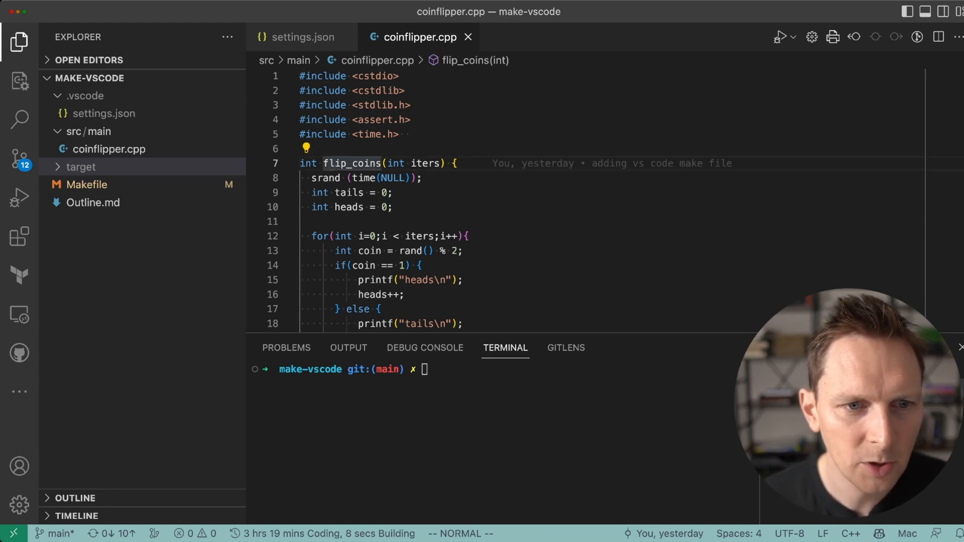
- Compile coinflipper.cpp into target/CoinFlipper.out with gcc and run it for 100 flips
scroll(down, 3)
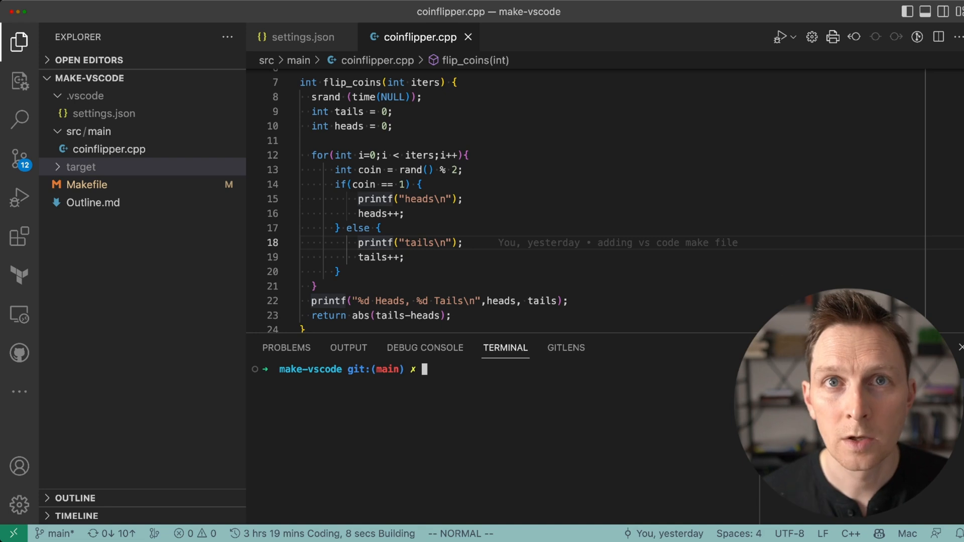
text(gcc -o ./target/CoinFlipper.out ./src/main/coinflipper.cpp)
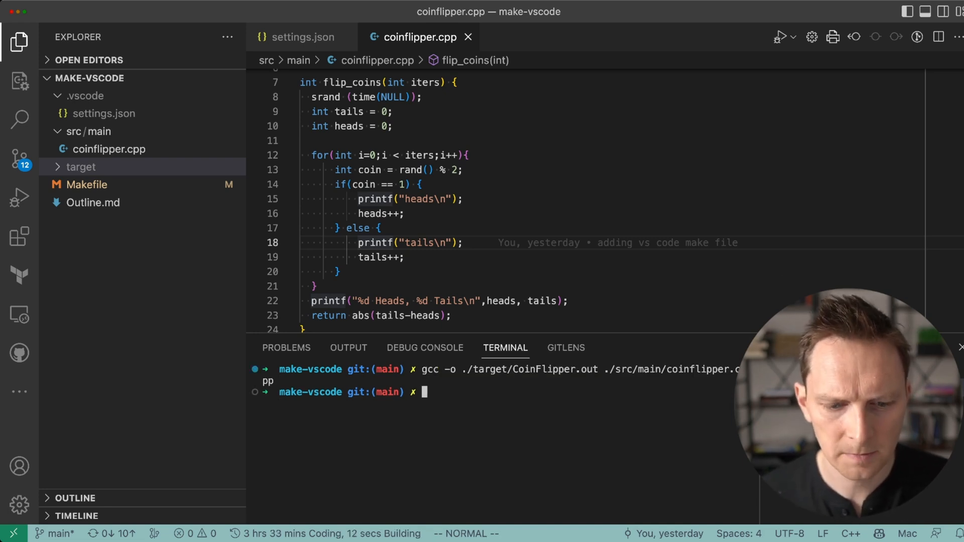
text(.)
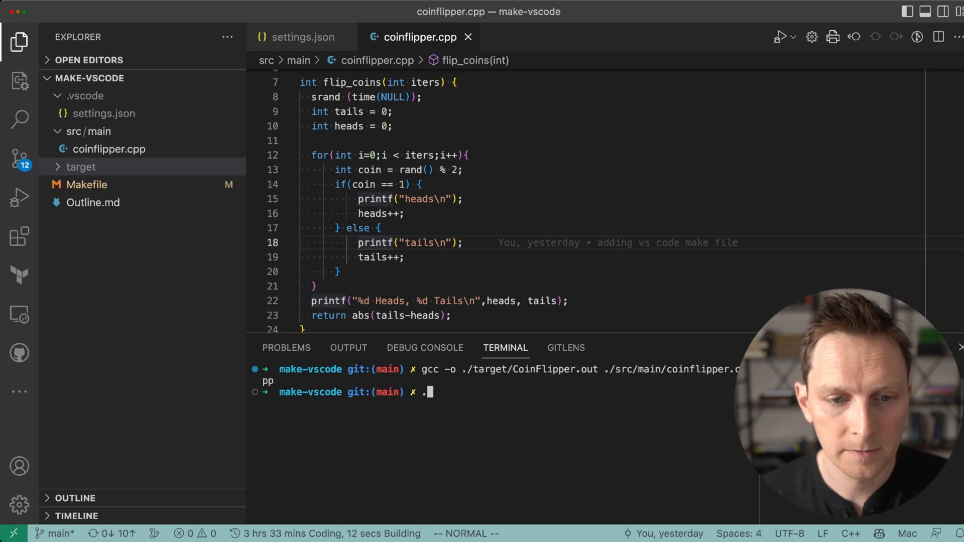
text(./target/CoinFlipper.out 100)
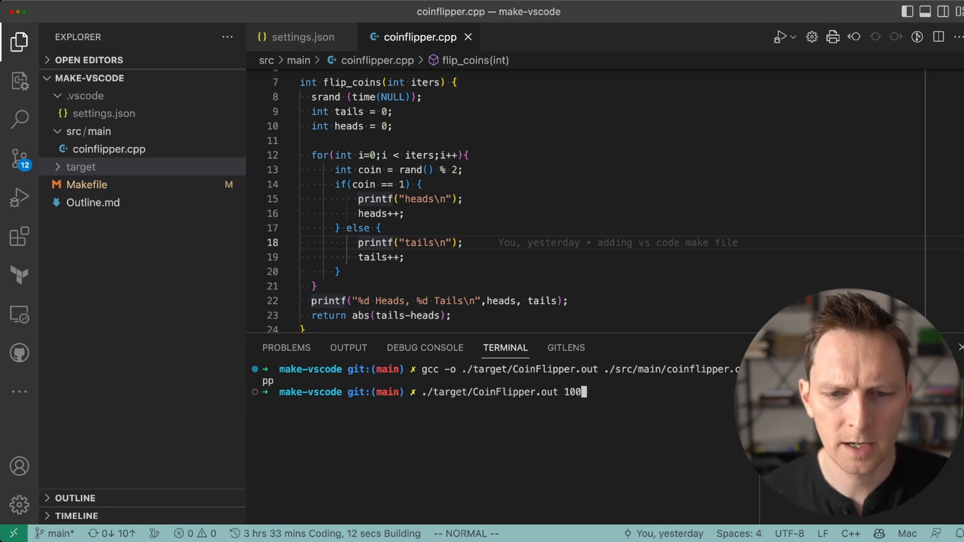
key(Enter)
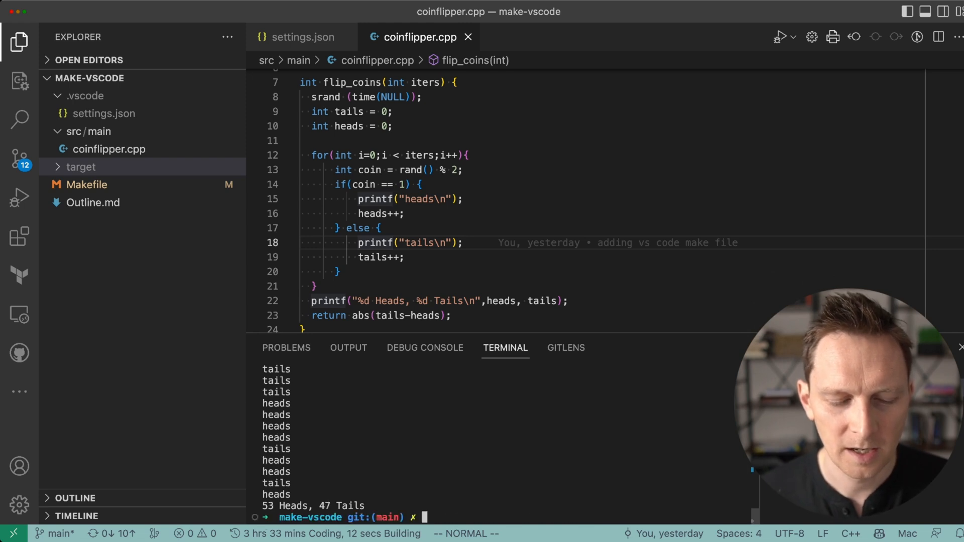
- Rerun CoinFlipper with 10,000 and 100,000 flips, then open the Makefile
text(./target/CoinFlipper.out 100)
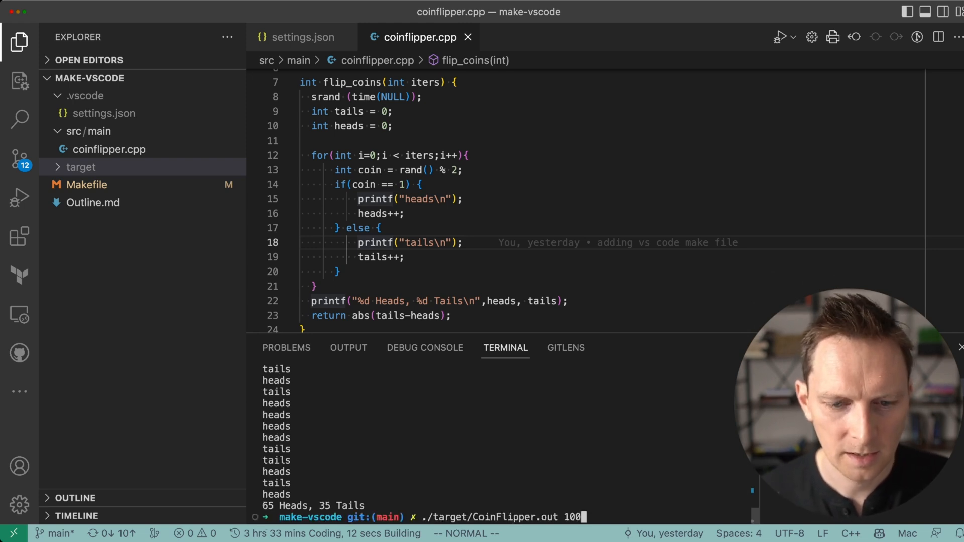
text(00)
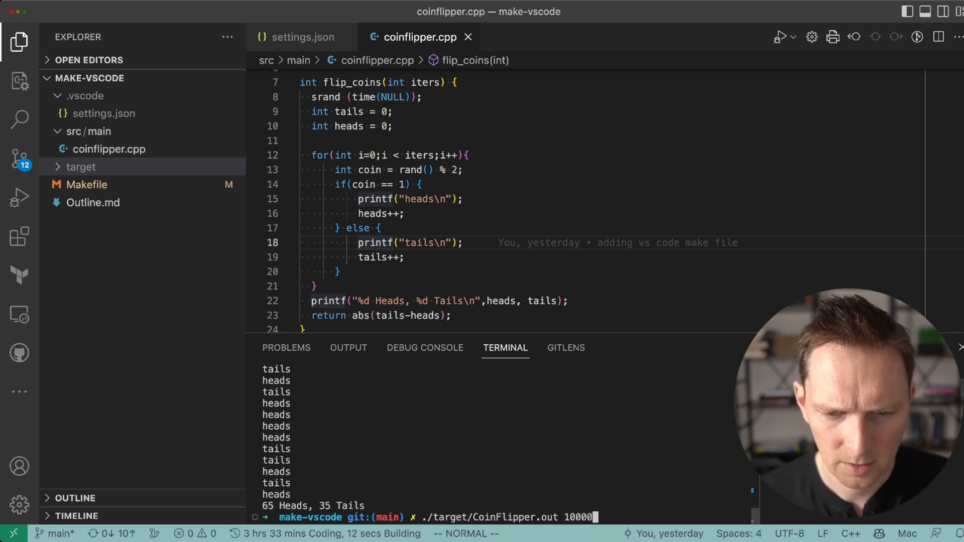
key(Enter)
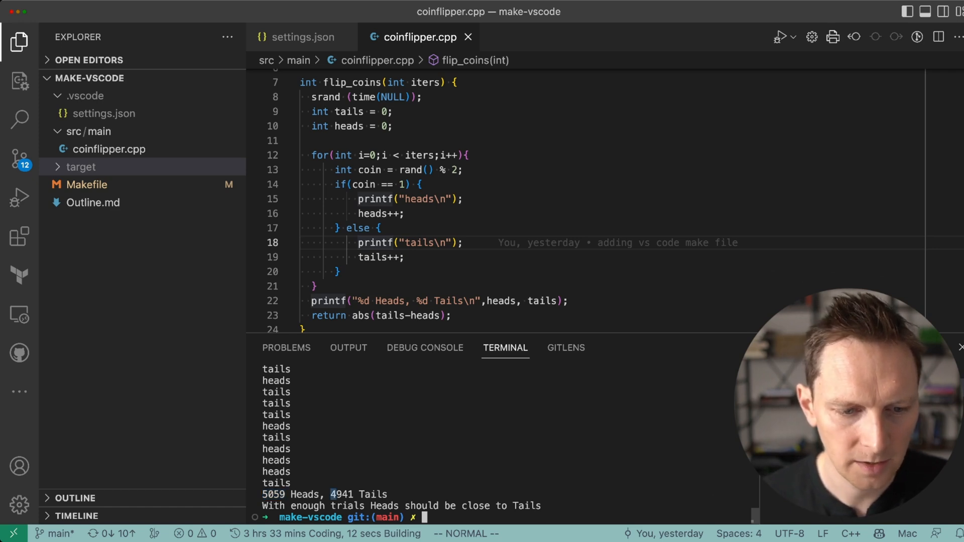
text(./target/CoinFlipper.out 10000)
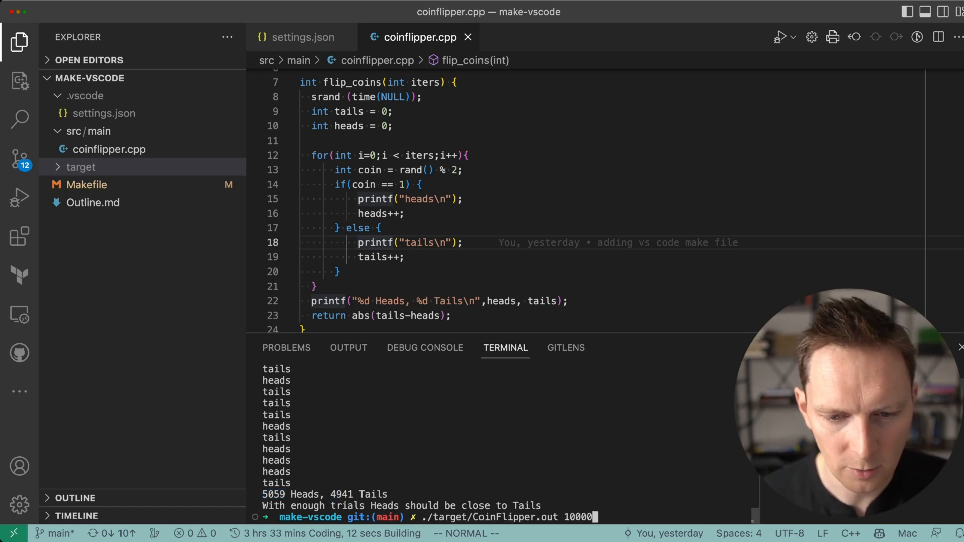
text(0)
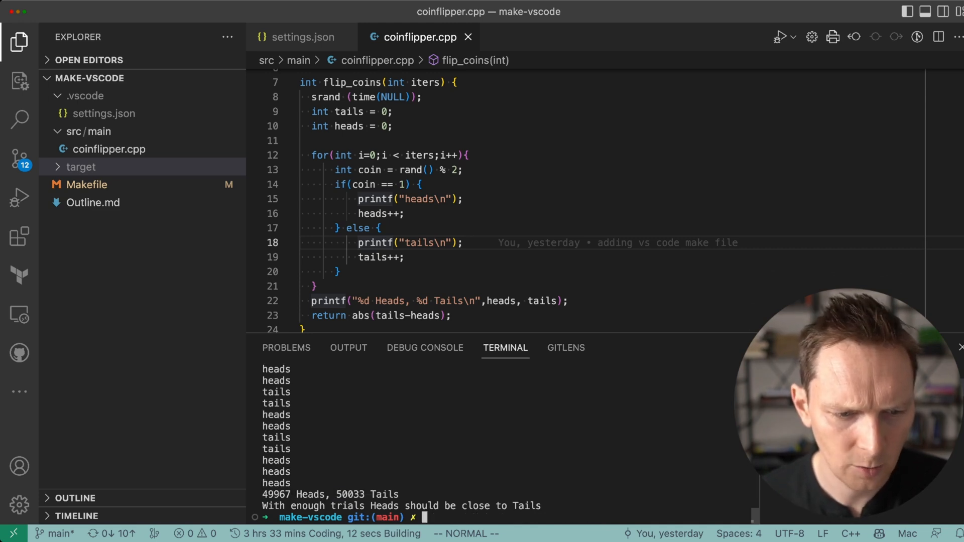
text(./target/CoinFlipper.out 100000)
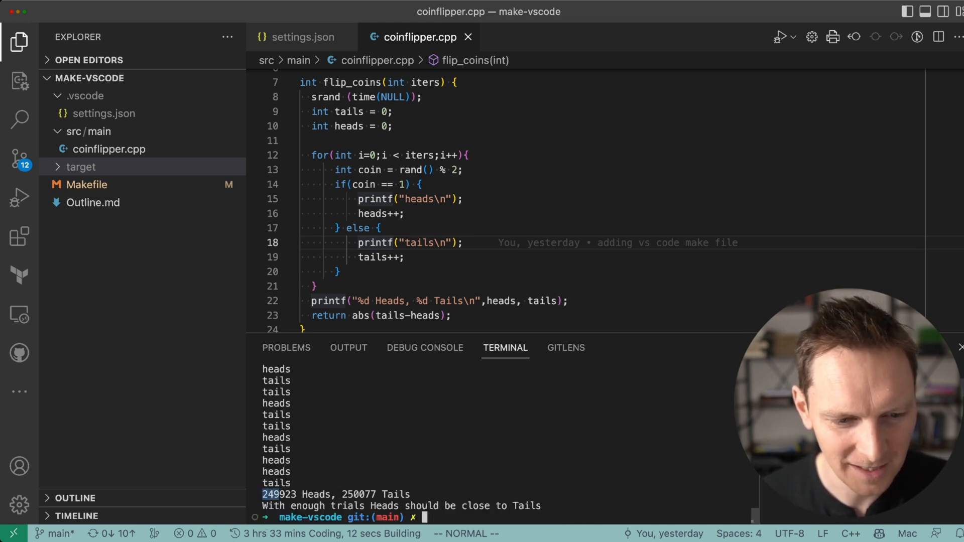
click(87, 184)
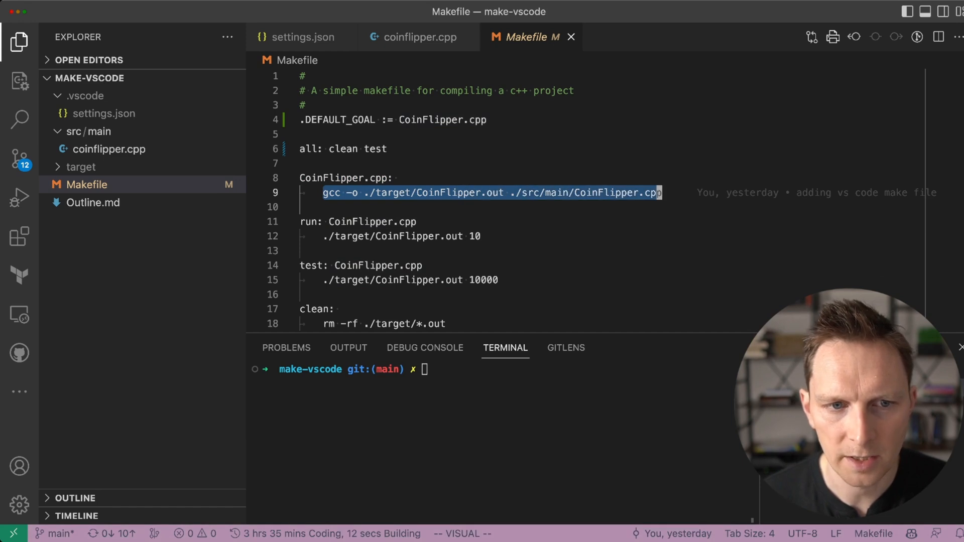
- Deselect the gcc compile line and move the cursor to the .DEFAULT_GOAL line
key(Escape)
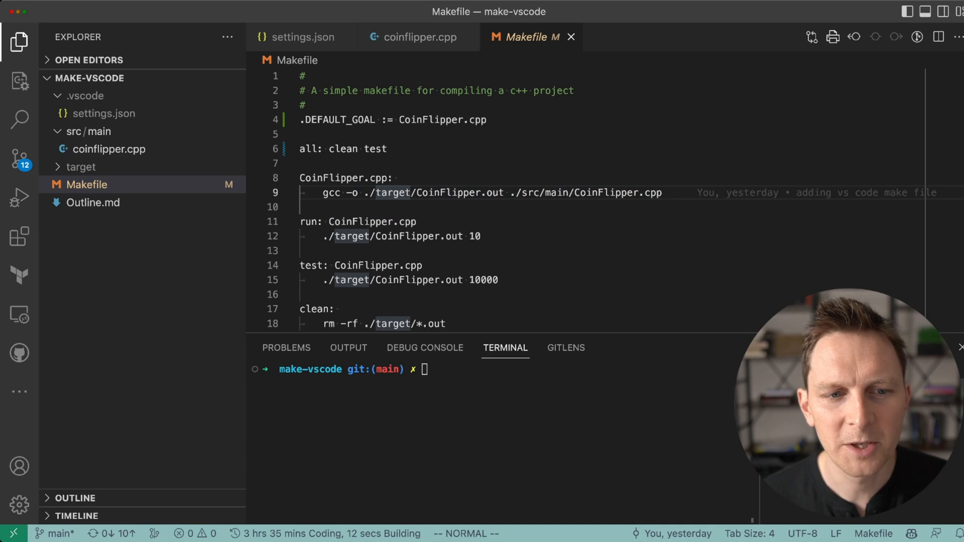
click(306, 222)
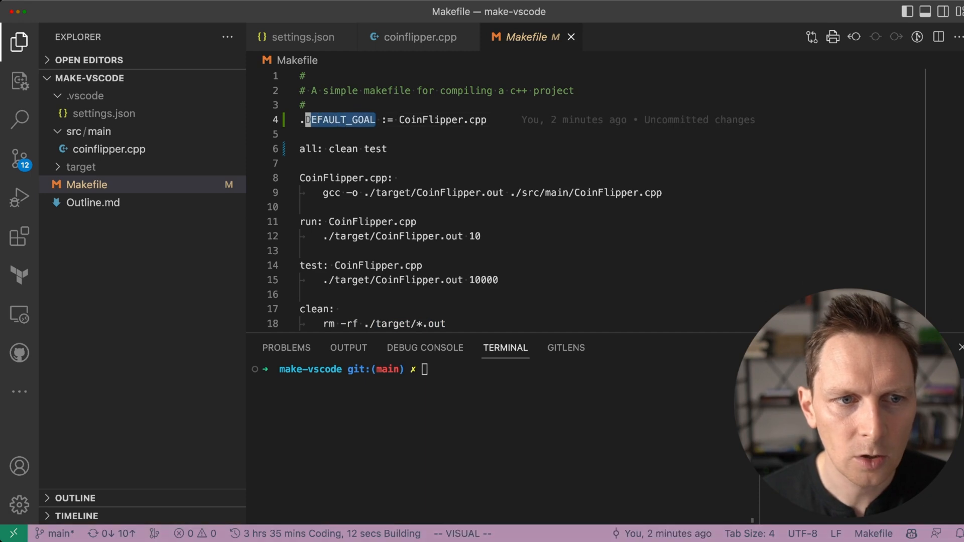
- Build CoinFlipper with plain make, then run make clean
text(make)
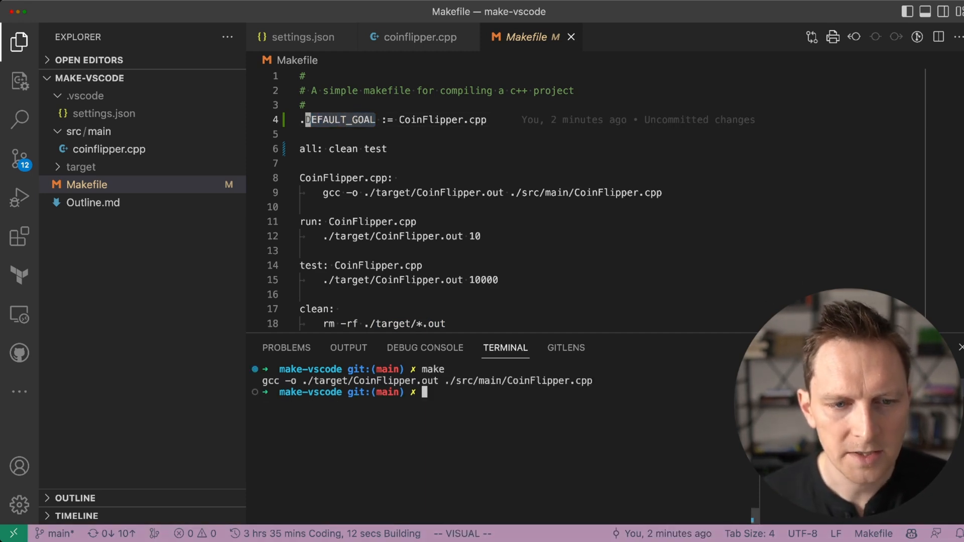
text(make cl)
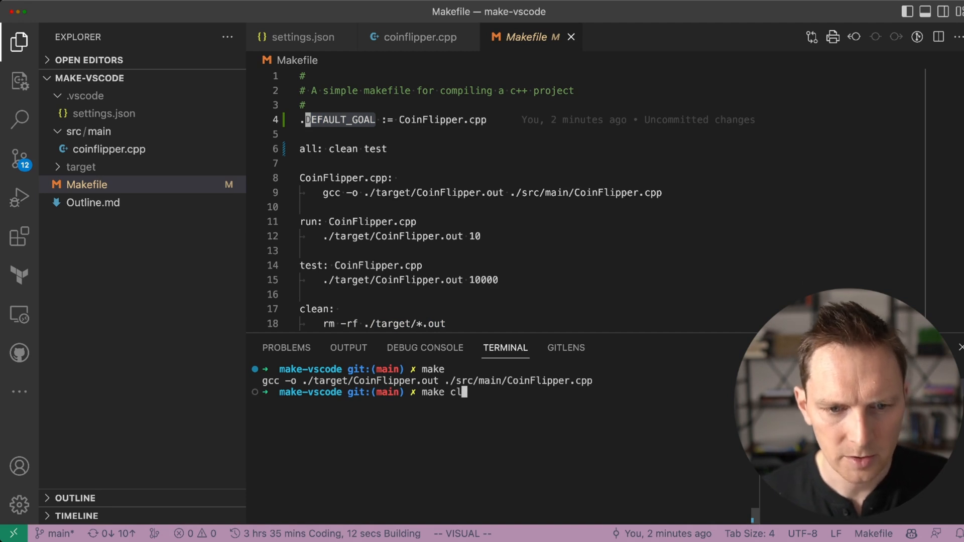
key(Enter)
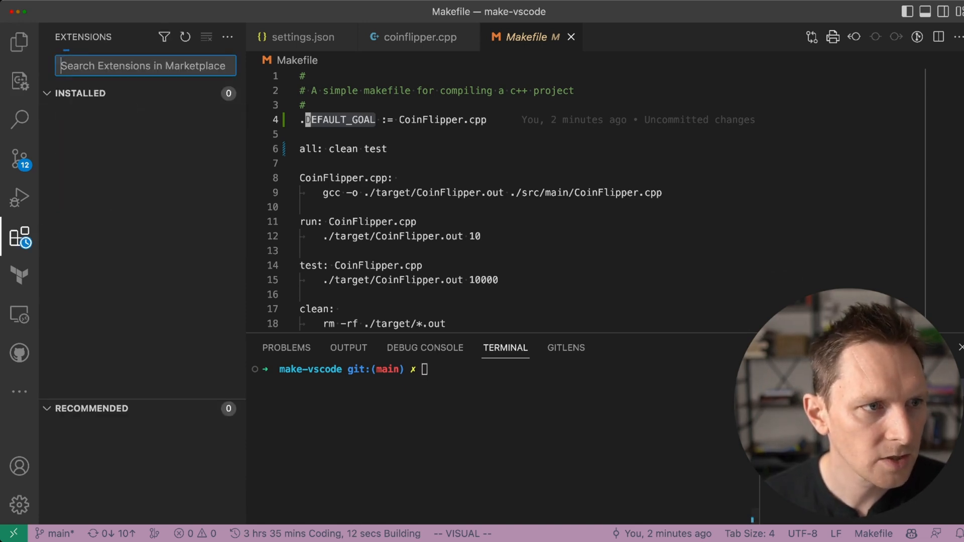
- Search the marketplace for 'makefile' and view Microsoft's Makefile Tools details page
text(makefile)
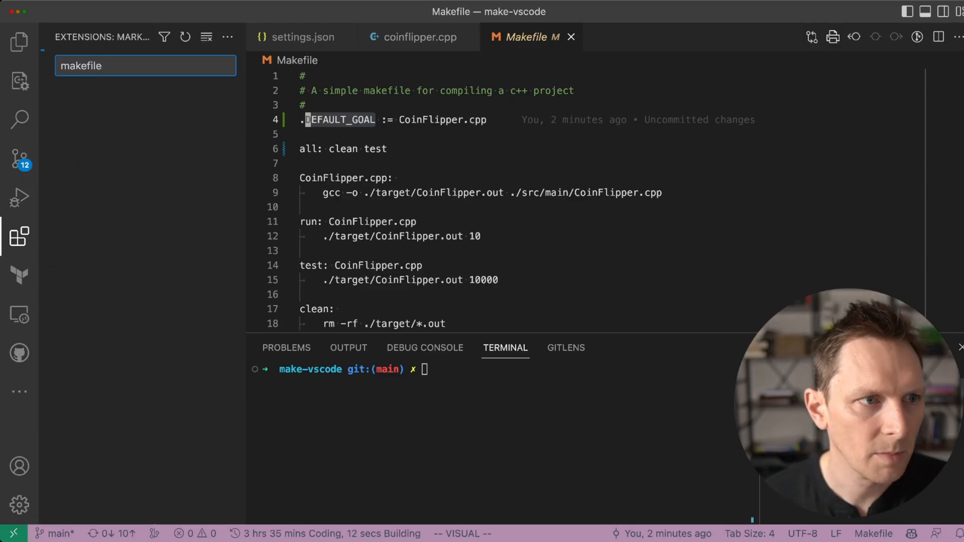
click(146, 110)
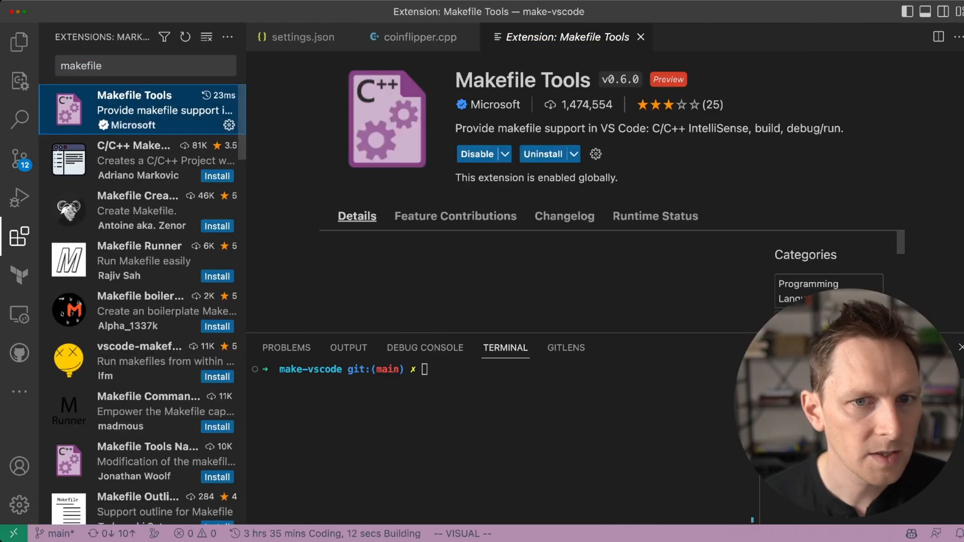
scroll(down, 3)
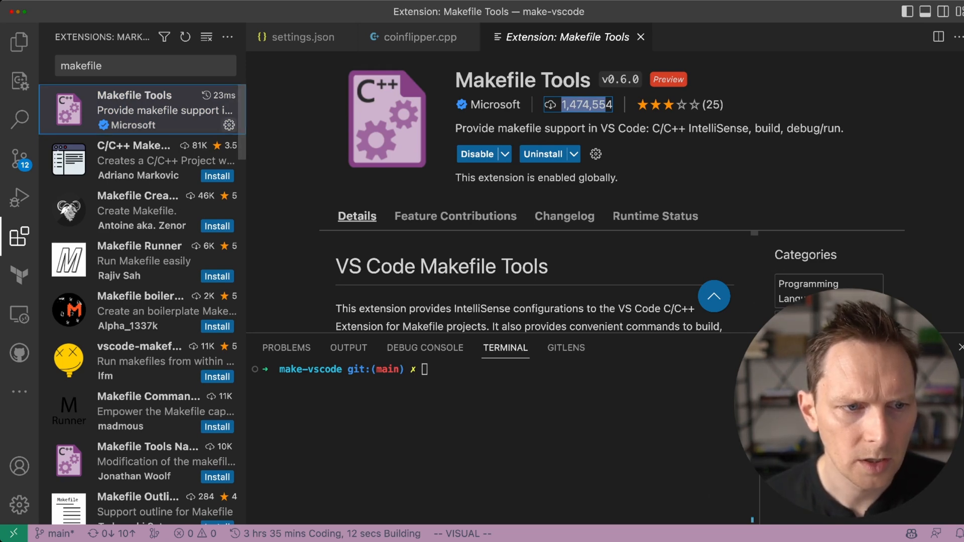
- Open the extension settings filtered to Makefile Tools and browse them
click(596, 154)
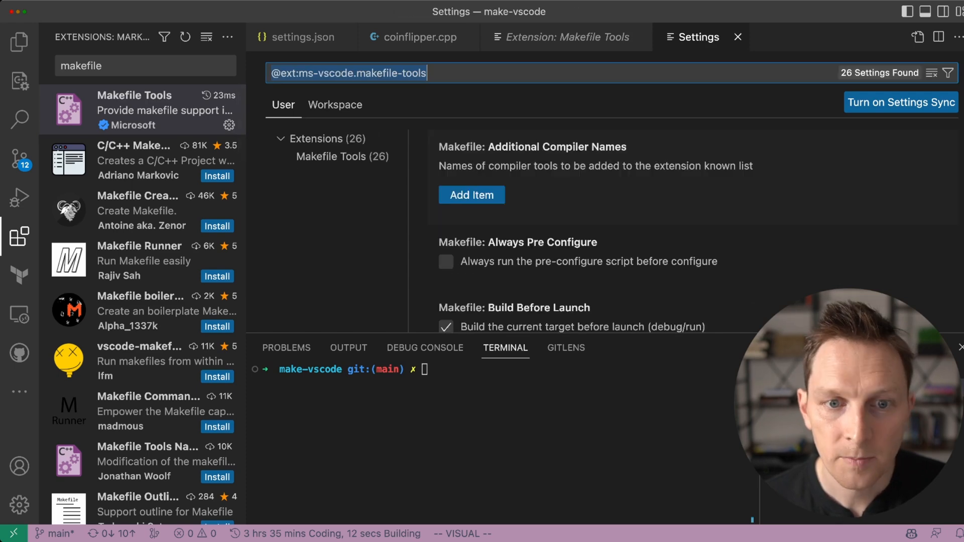
click(336, 157)
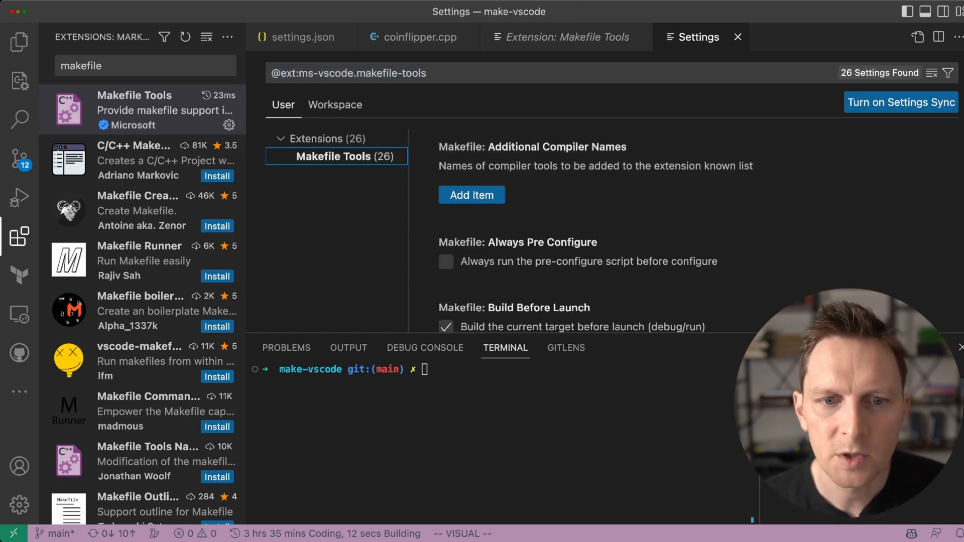
scroll(down, 3)
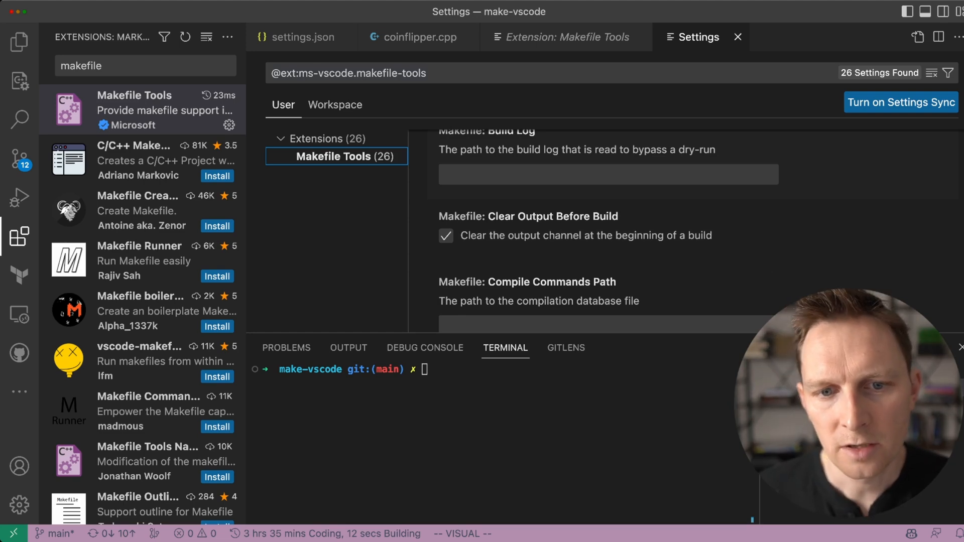
scroll(down, 3)
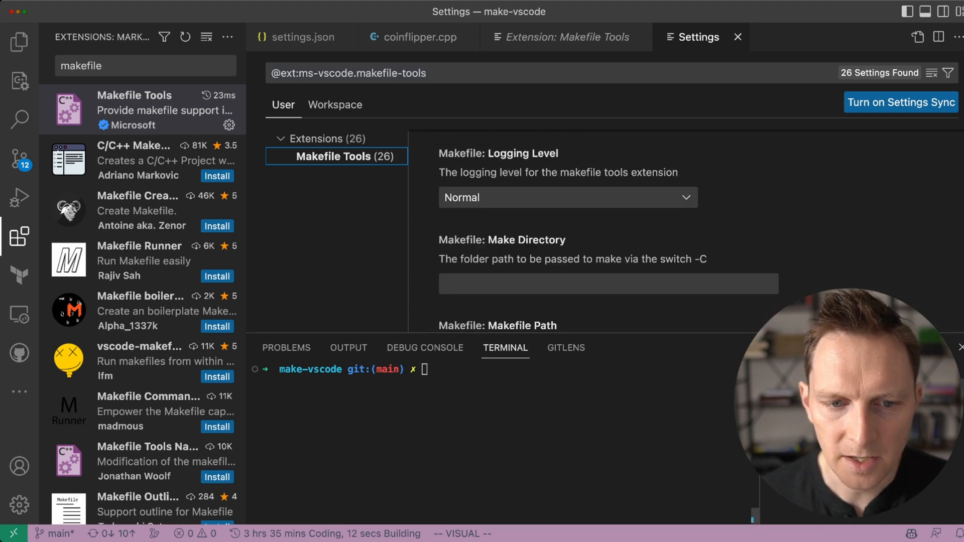
- Check make --version (GNU Make 3.81) and gmake --version (GNU Make 4.4)
text(make)
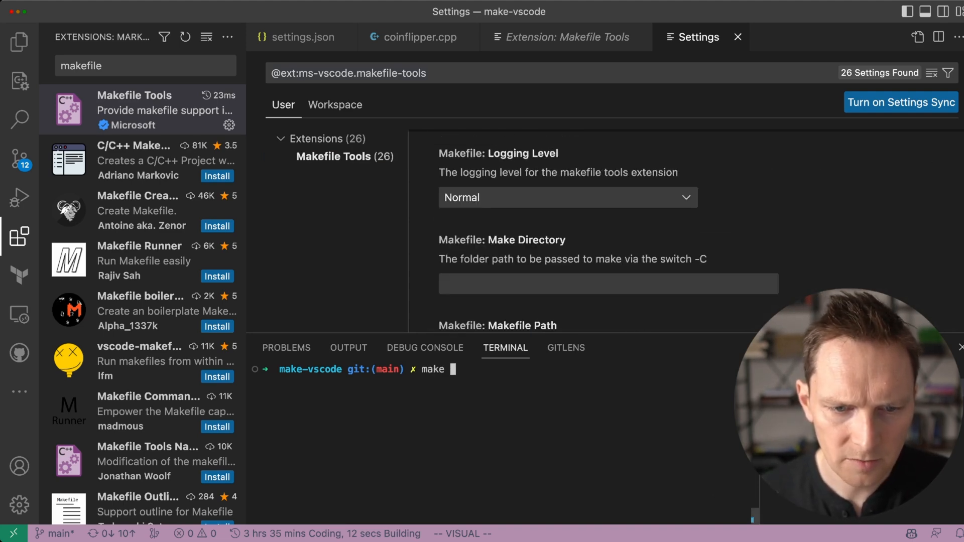
text(--version)
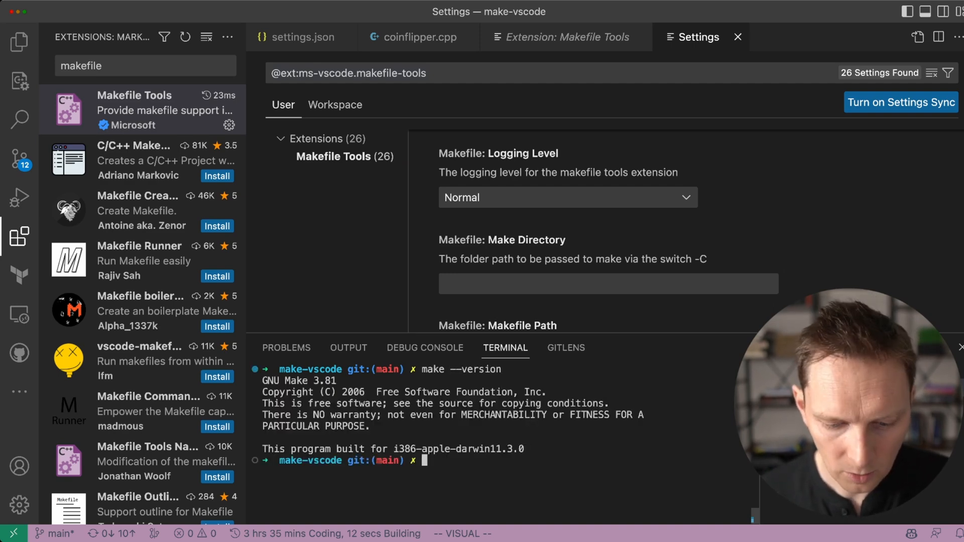
text(gmake --version)
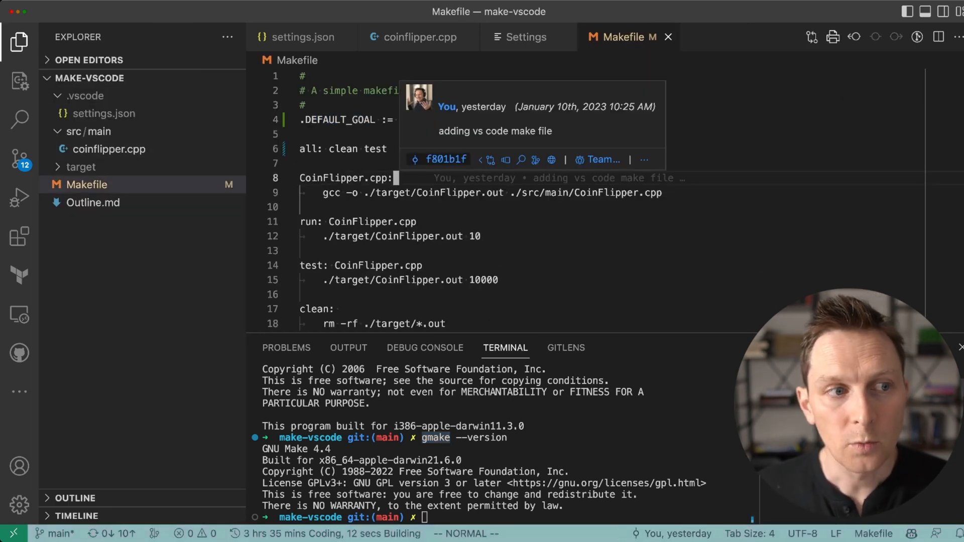
- Choose CoinFlipper.cpp as the build target in the Makefile Tools sidebar
click(17, 80)
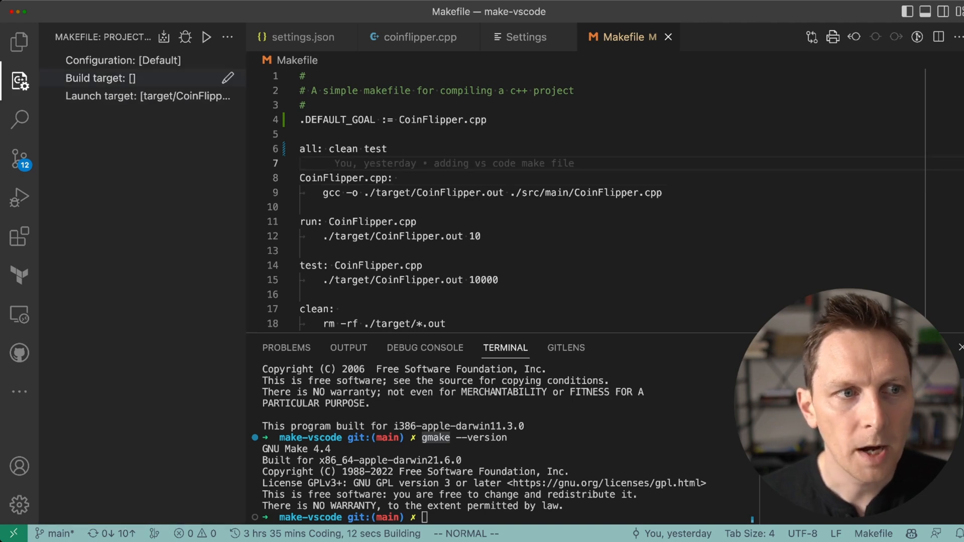
mouse_move(125, 61)
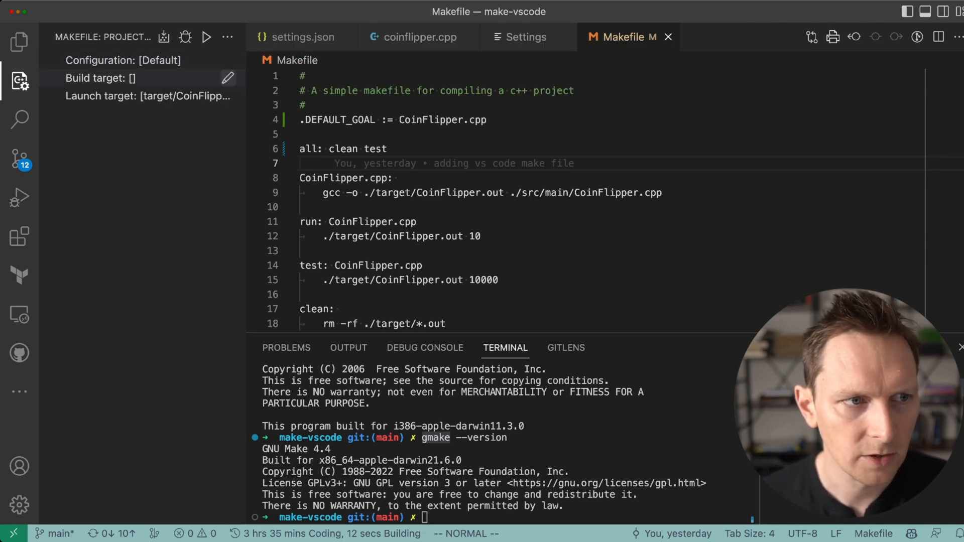
click(228, 78)
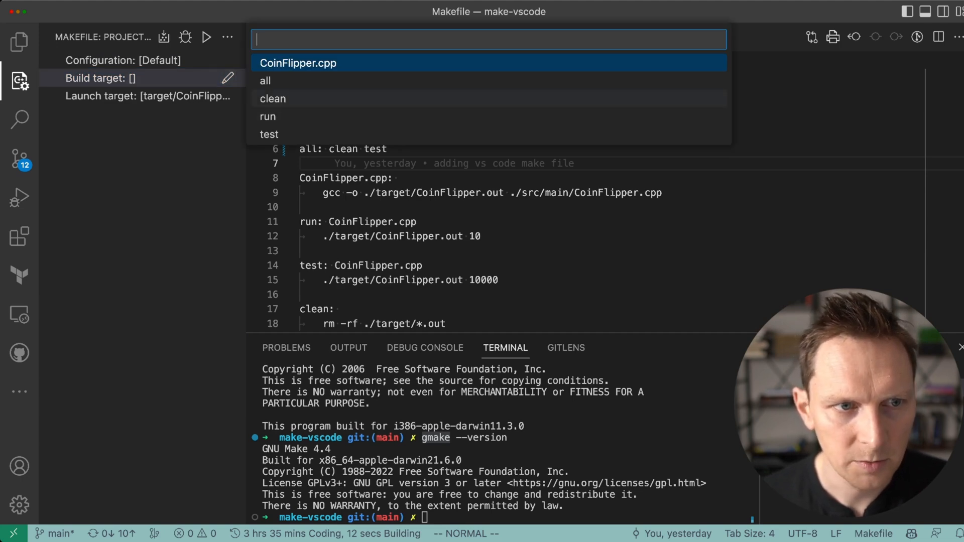
click(298, 63)
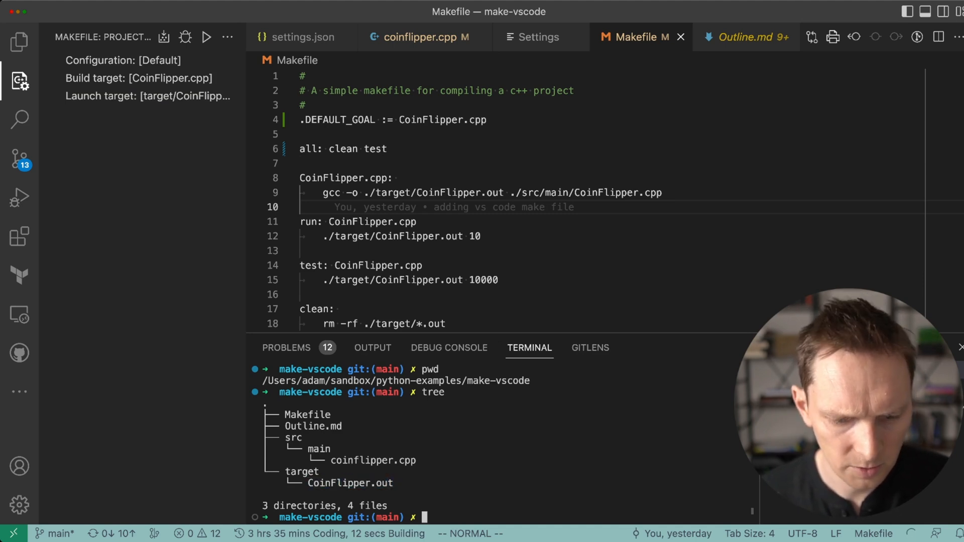
- Clean with make clean, check outputs with tree, then run CoinFlipper: 47 heads, 53 tails
text(make clean)
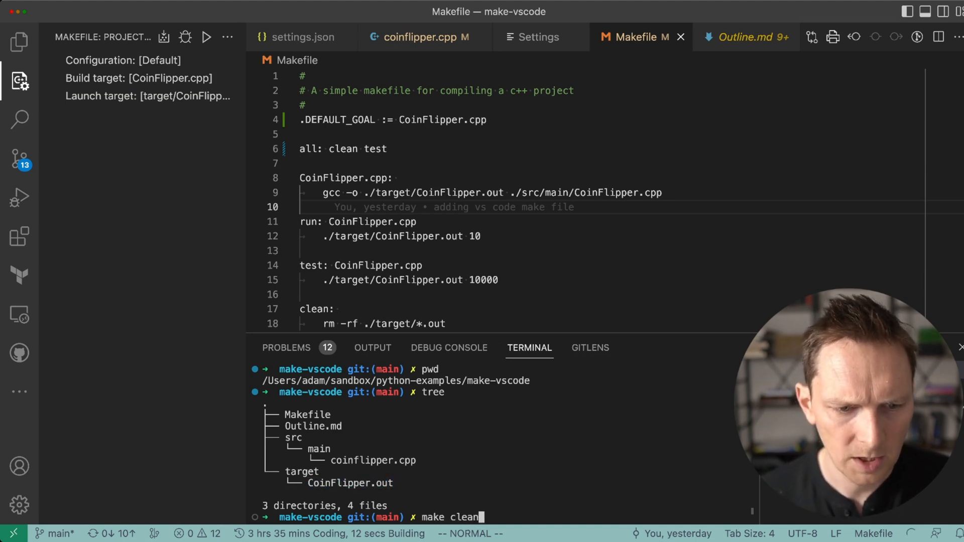
key(Enter)
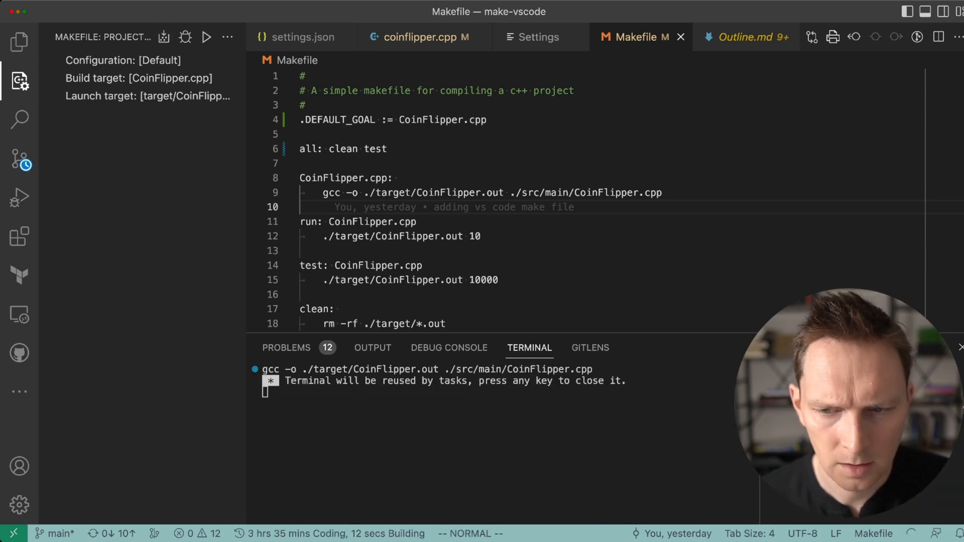
text(tree)
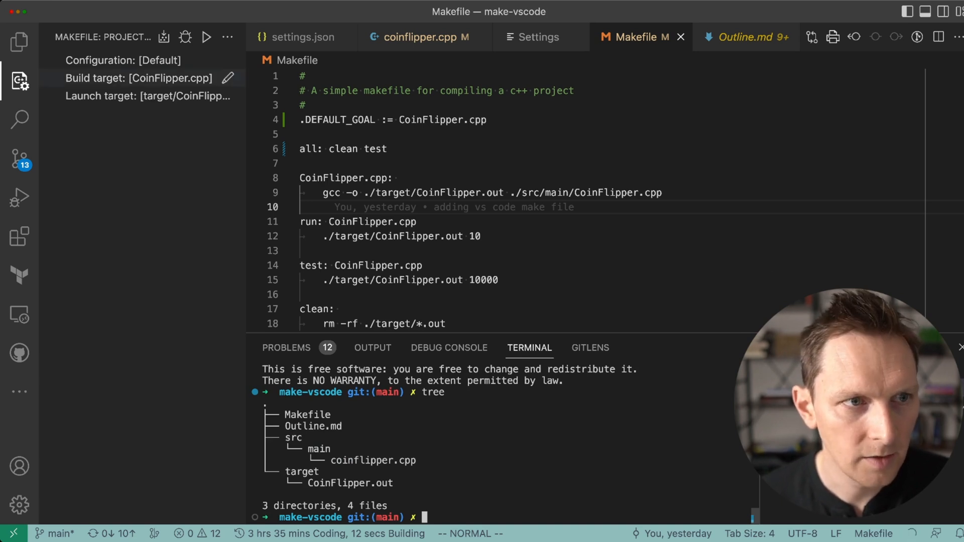
click(207, 37)
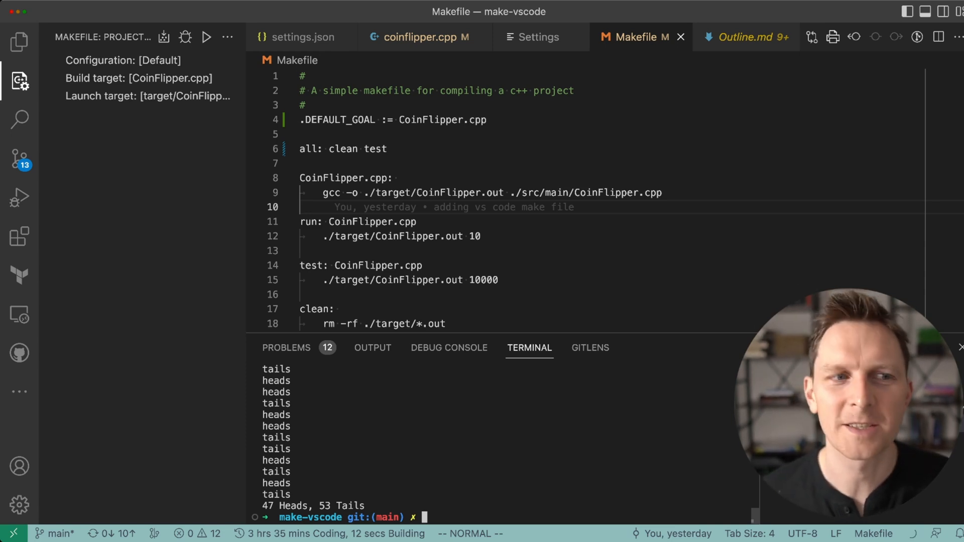
mouse_move(141, 78)
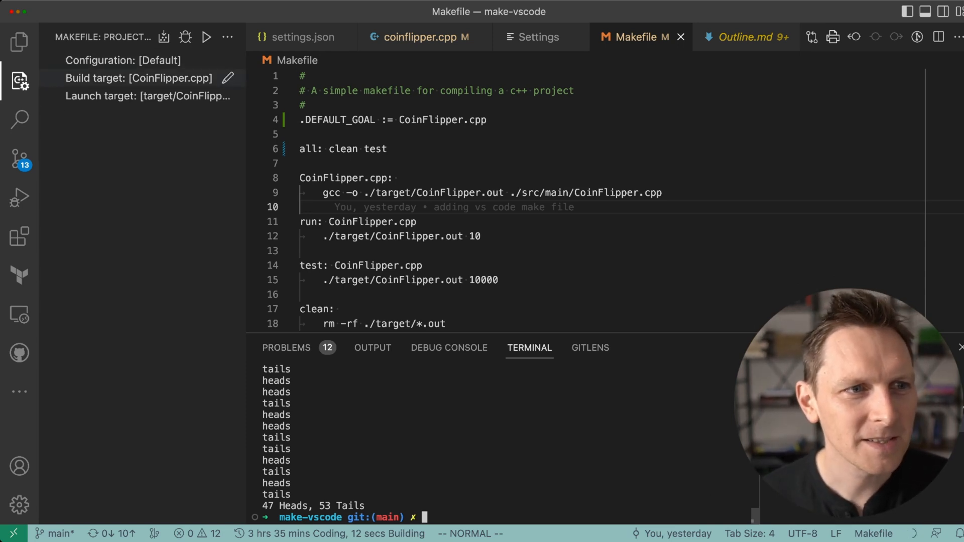